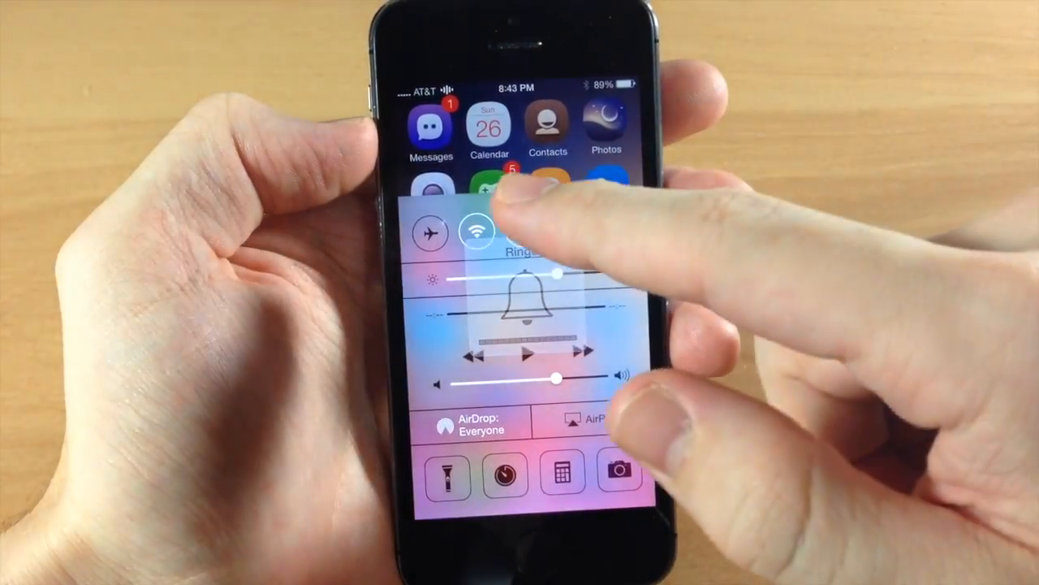
Step: Open the Dimmer tweak's settings page from the Settings app
{"action": "left_click", "coordinate": [475, 230]}
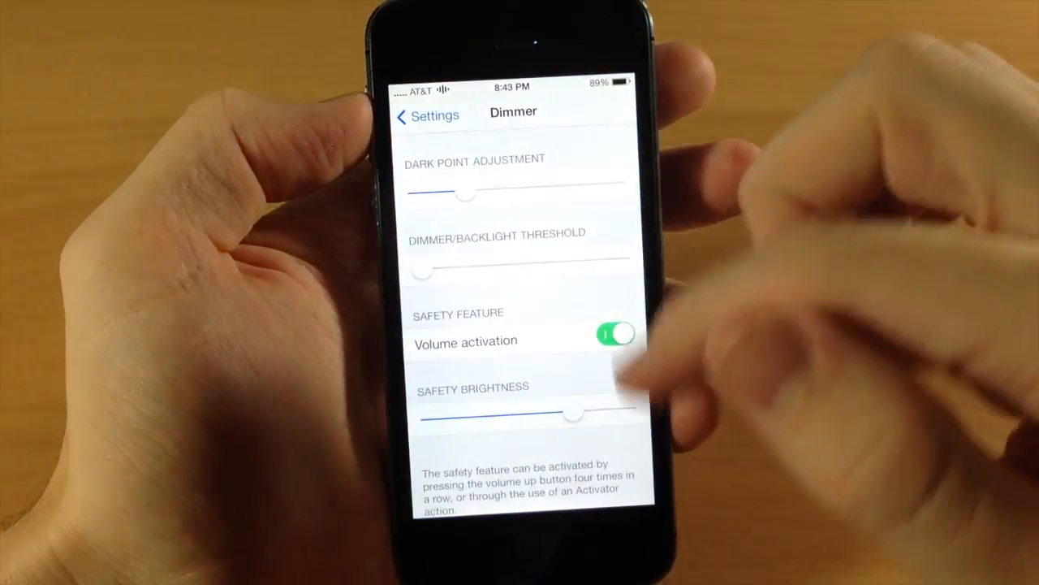
Step: Raise the Dimmer/Backlight Threshold slider from far left to about the midpoint
{"action": "left_click", "coordinate": [617, 336]}
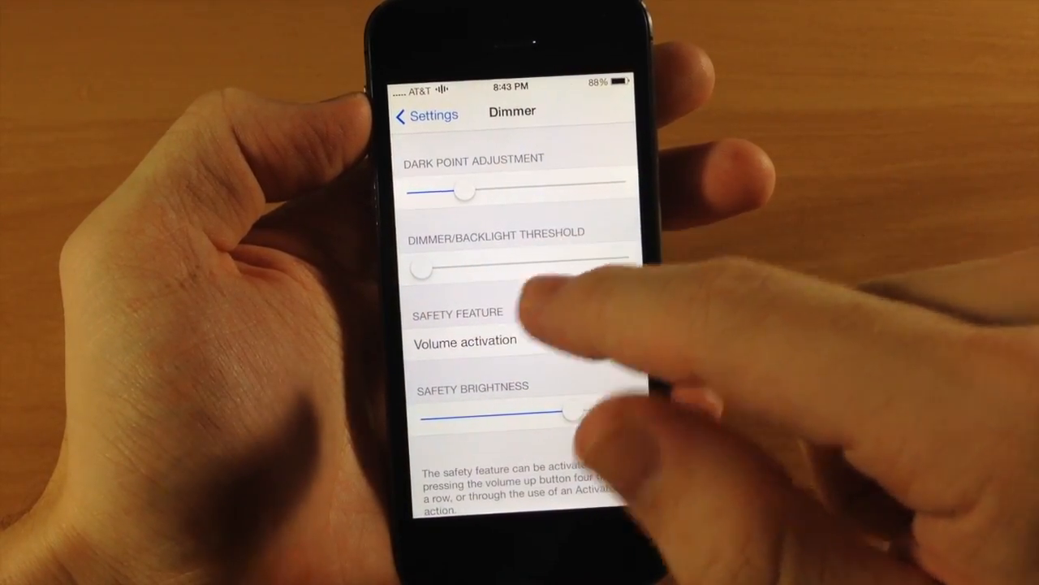
{"action": "left_click", "coordinate": [614, 337]}
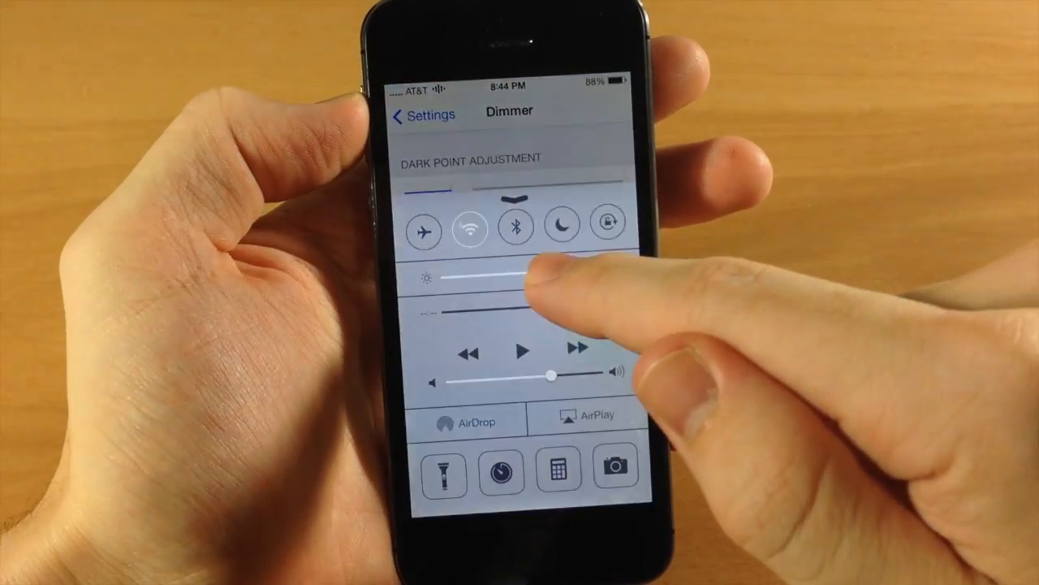
{"action": "scroll", "scroll_direction": "down", "scroll_amount": 3}
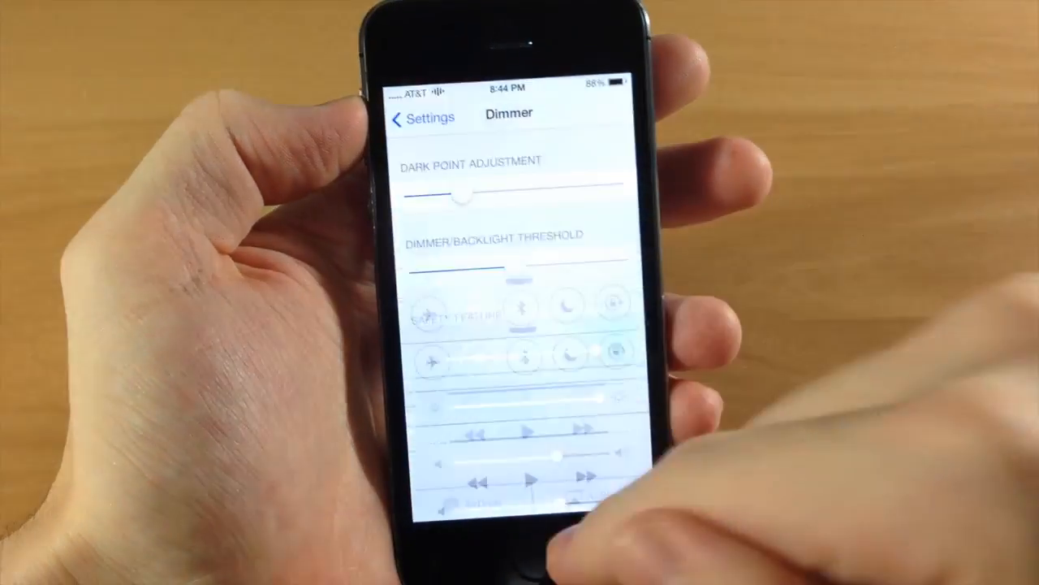
Step: Scroll down to the Safety Brightness slider and lower it to roughly half
{"action": "scroll", "scroll_direction": "down", "scroll_amount": 3}
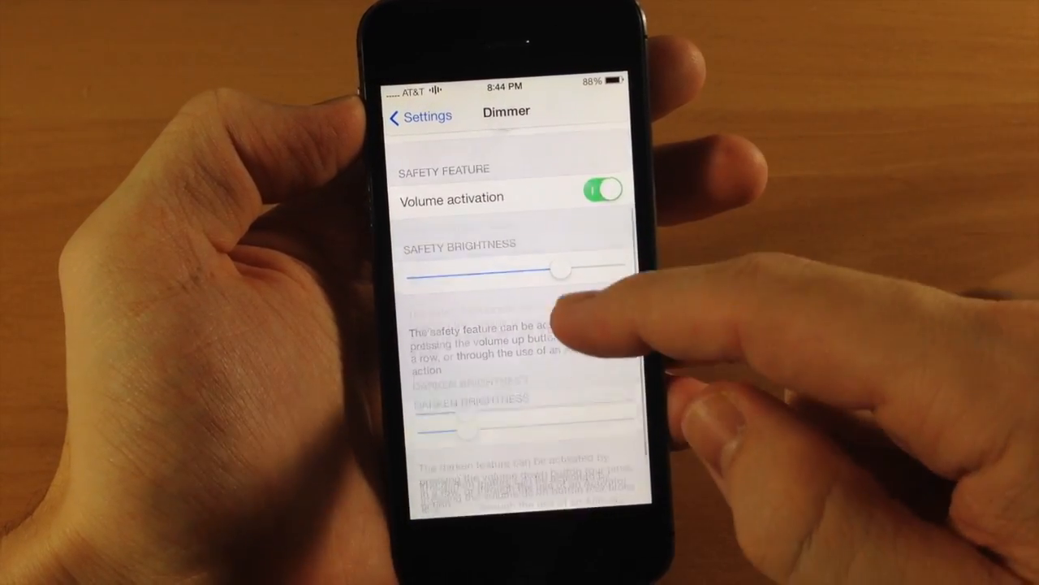
{"action": "scroll", "scroll_direction": "down", "scroll_amount": 3}
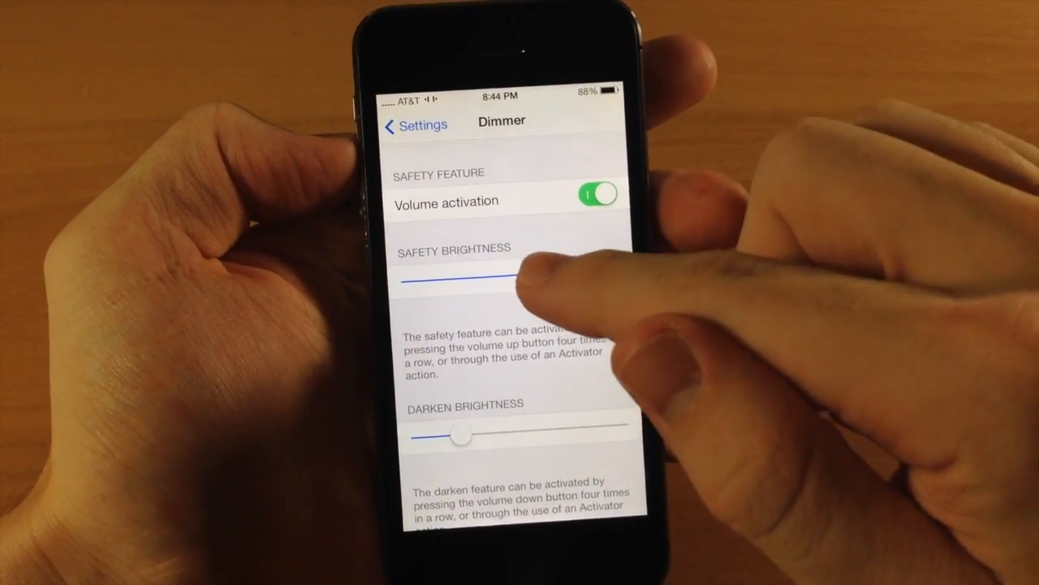
Step: Set Safety Brightness to maximum and Darken Brightness to minimum
{"action": "scroll", "scroll_direction": "down", "scroll_amount": 3}
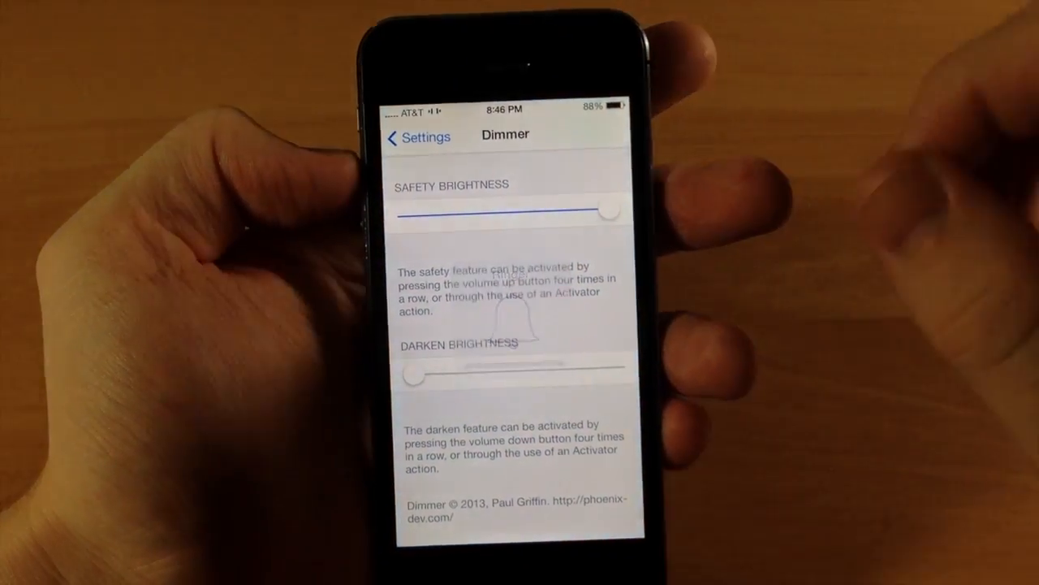
{"action": "scroll", "scroll_direction": "up", "scroll_amount": 3}
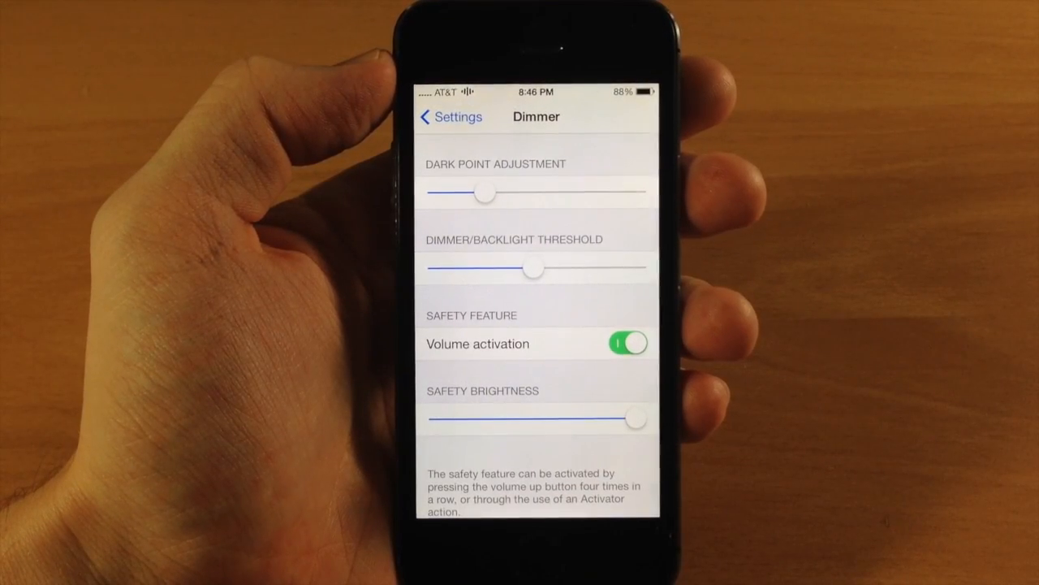